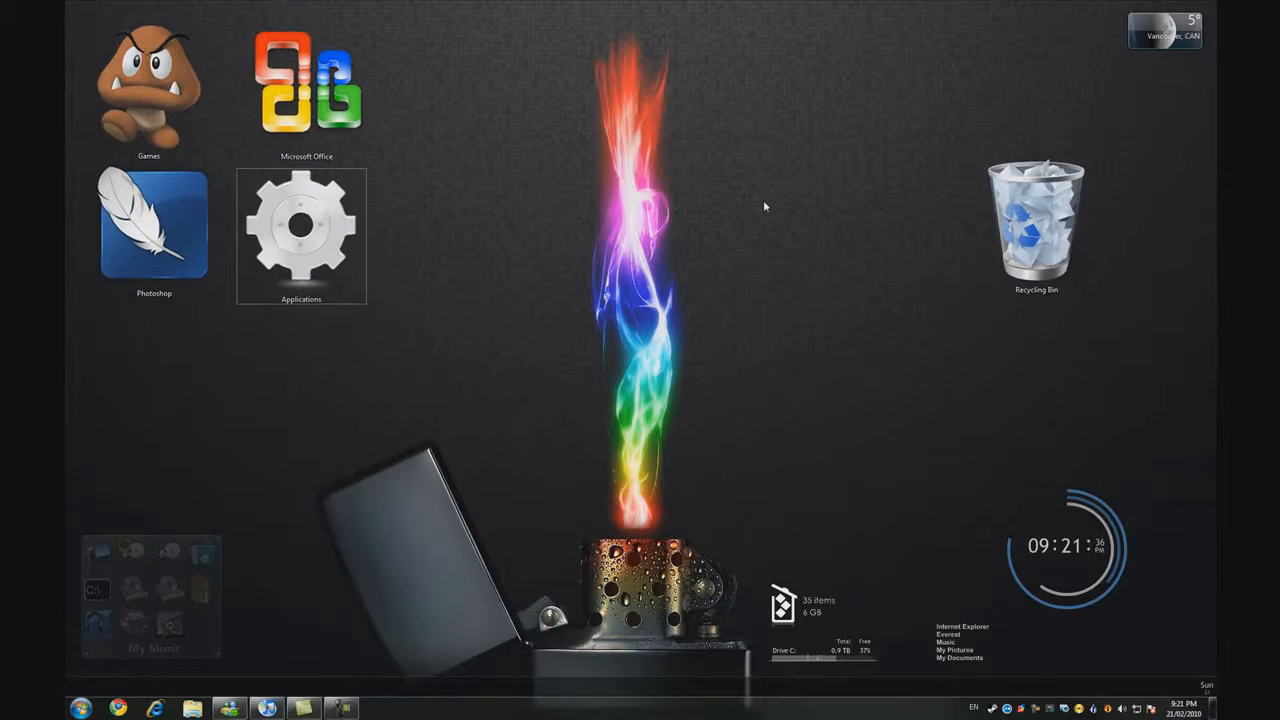
mouse_move(751, 231)
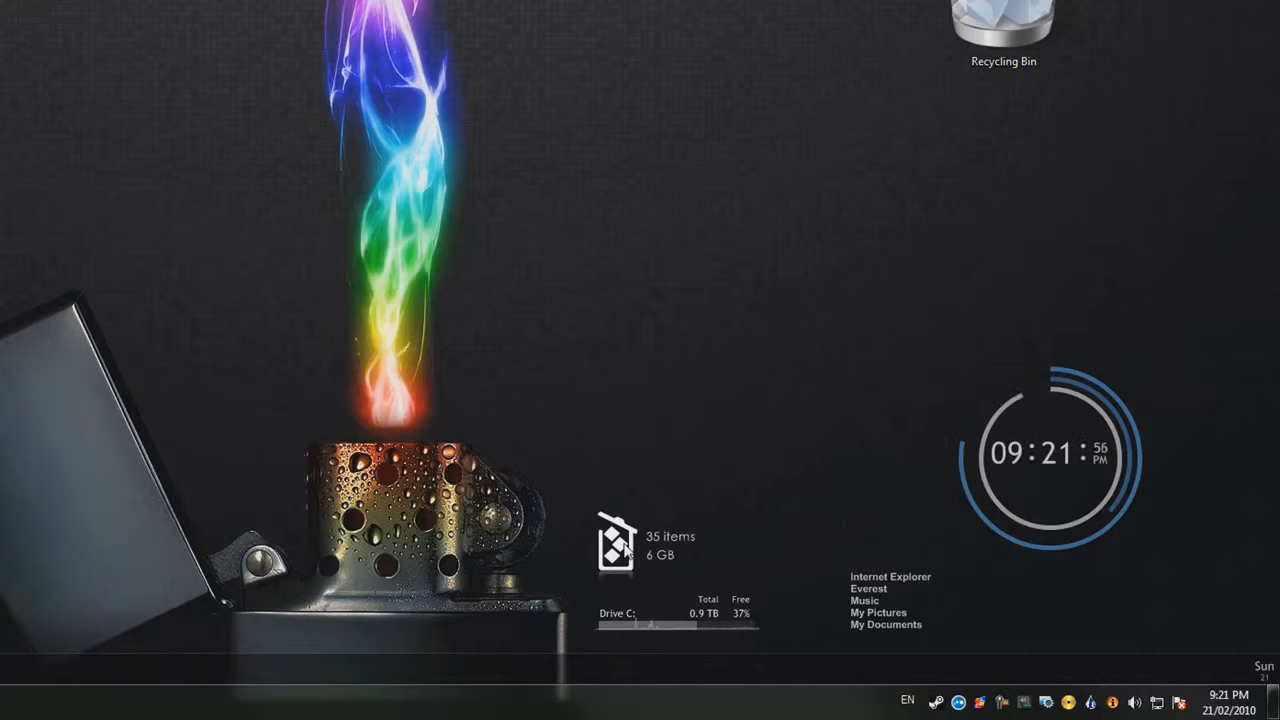
mouse_move(645, 432)
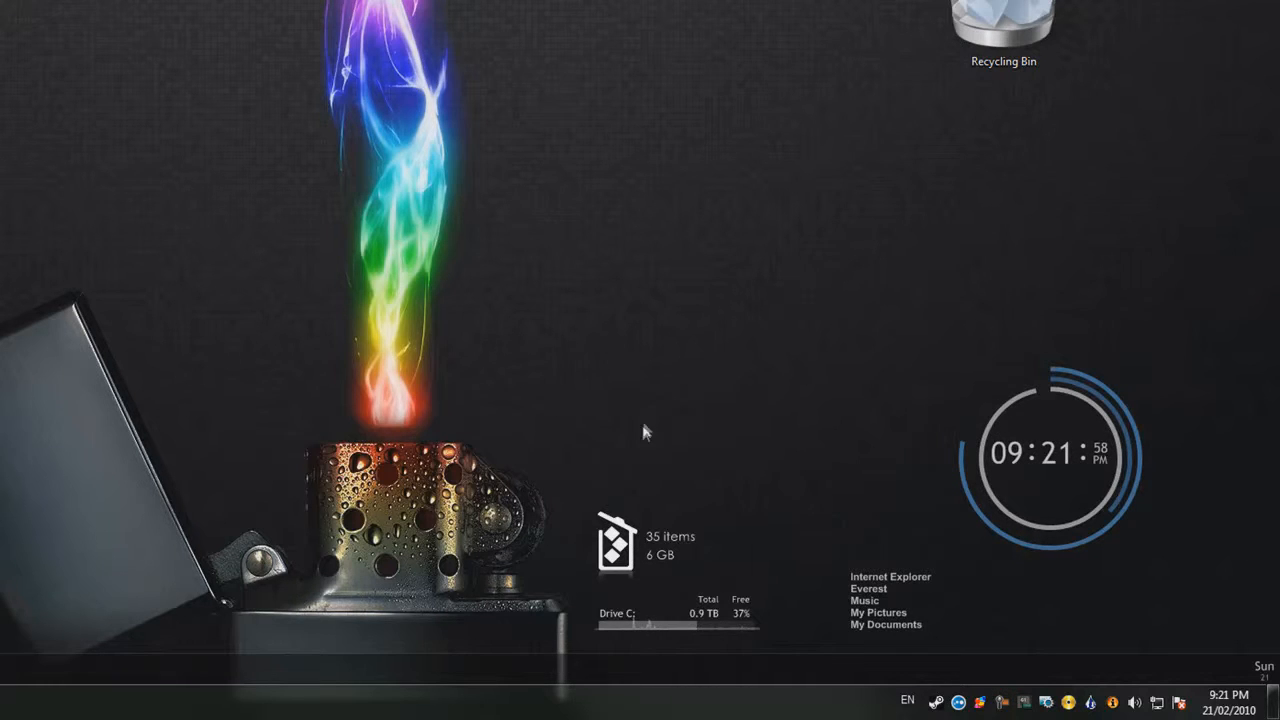
mouse_move(583, 362)
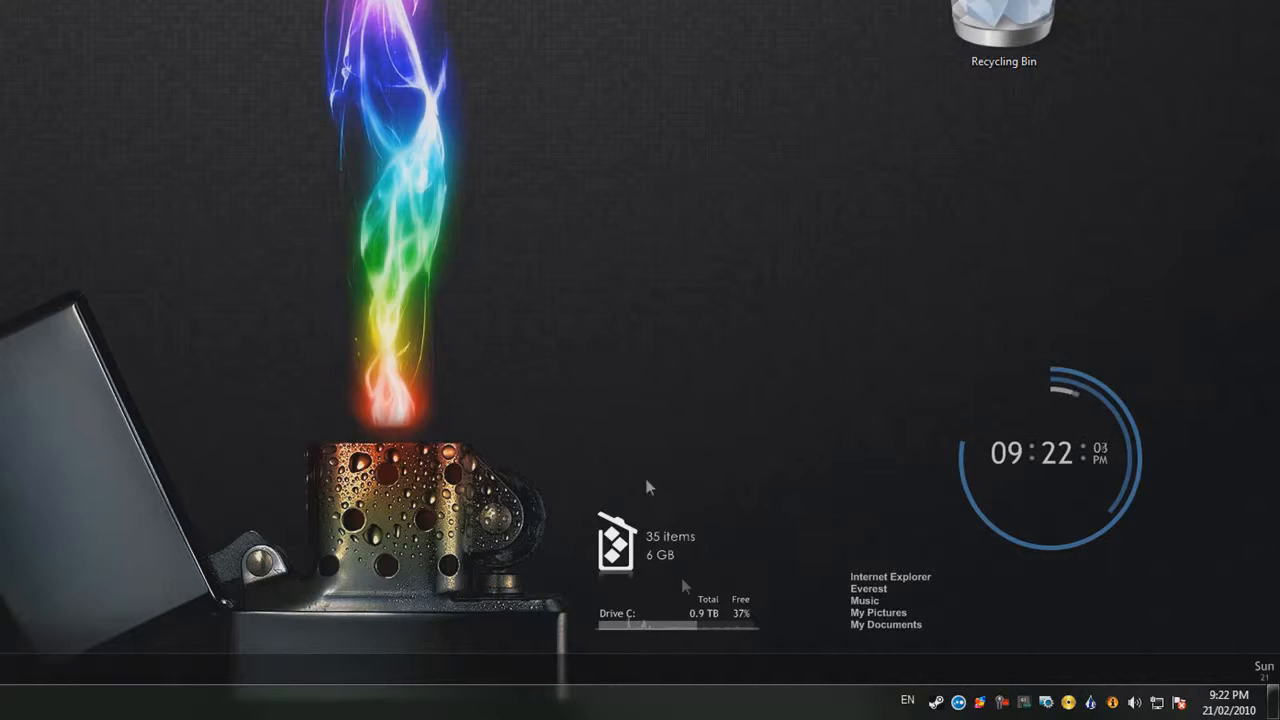
mouse_move(519, 278)
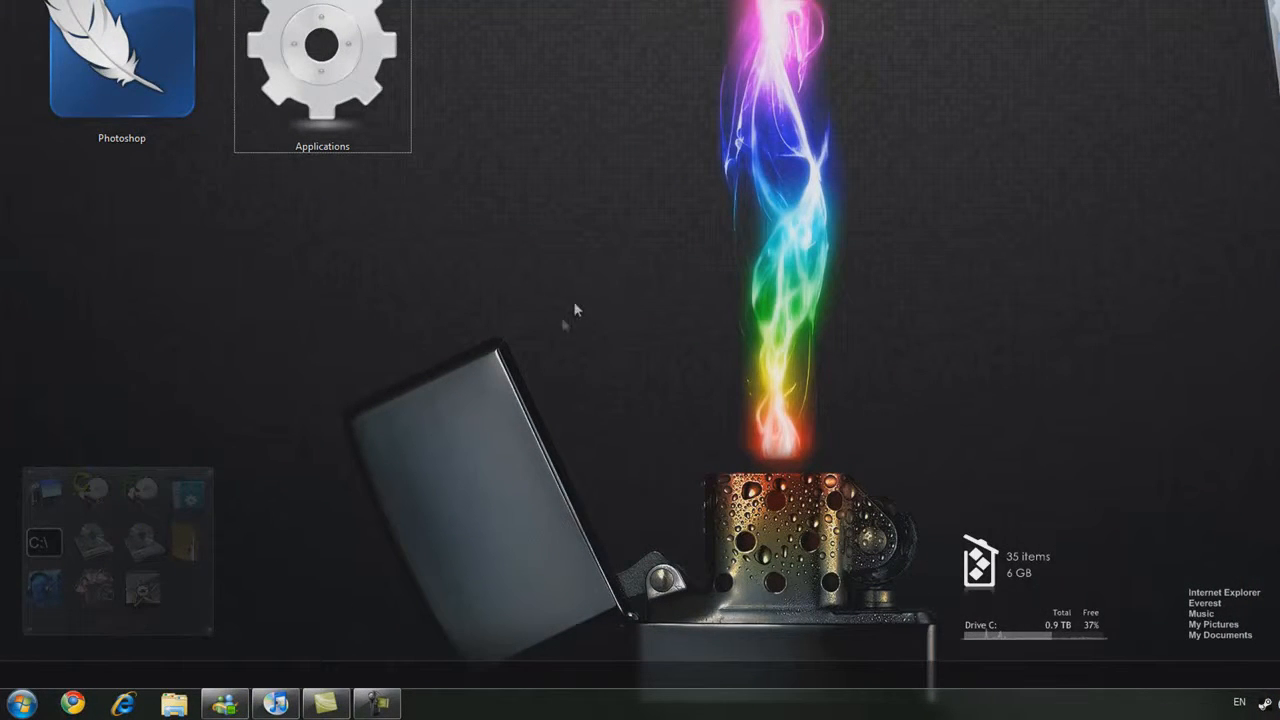
mouse_move(615, 295)
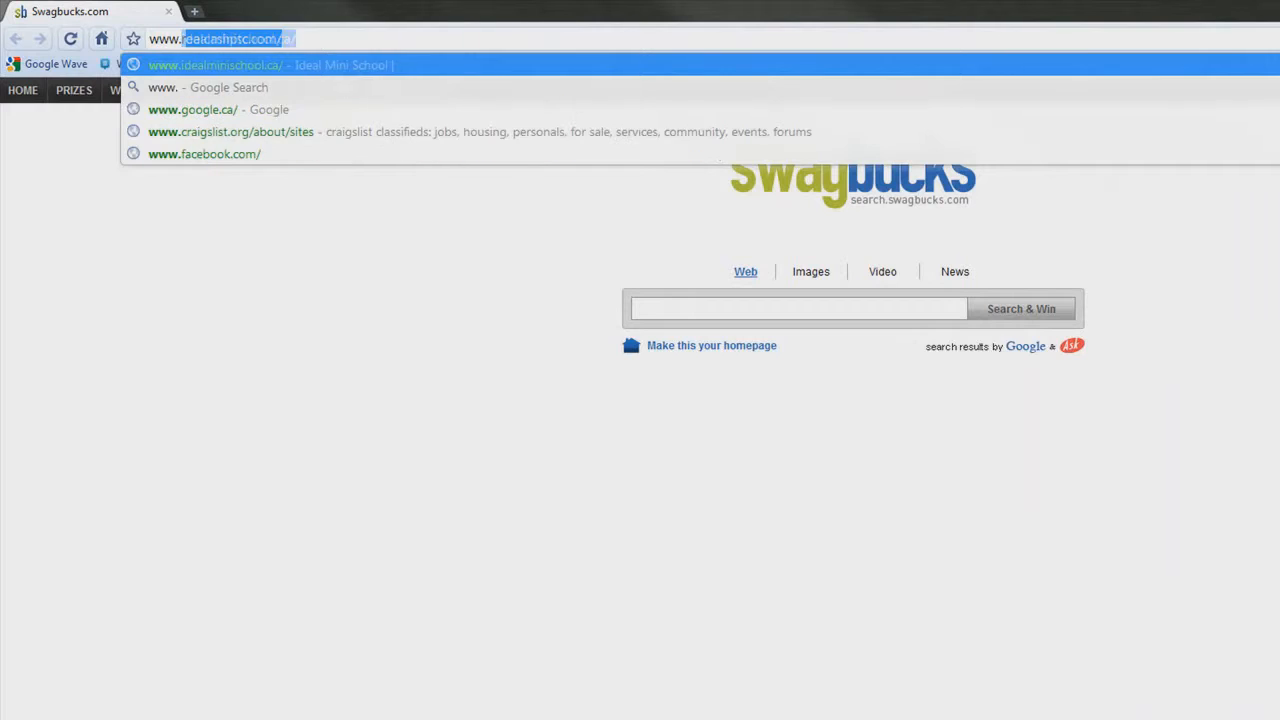
type("www.rainmeter.ne")
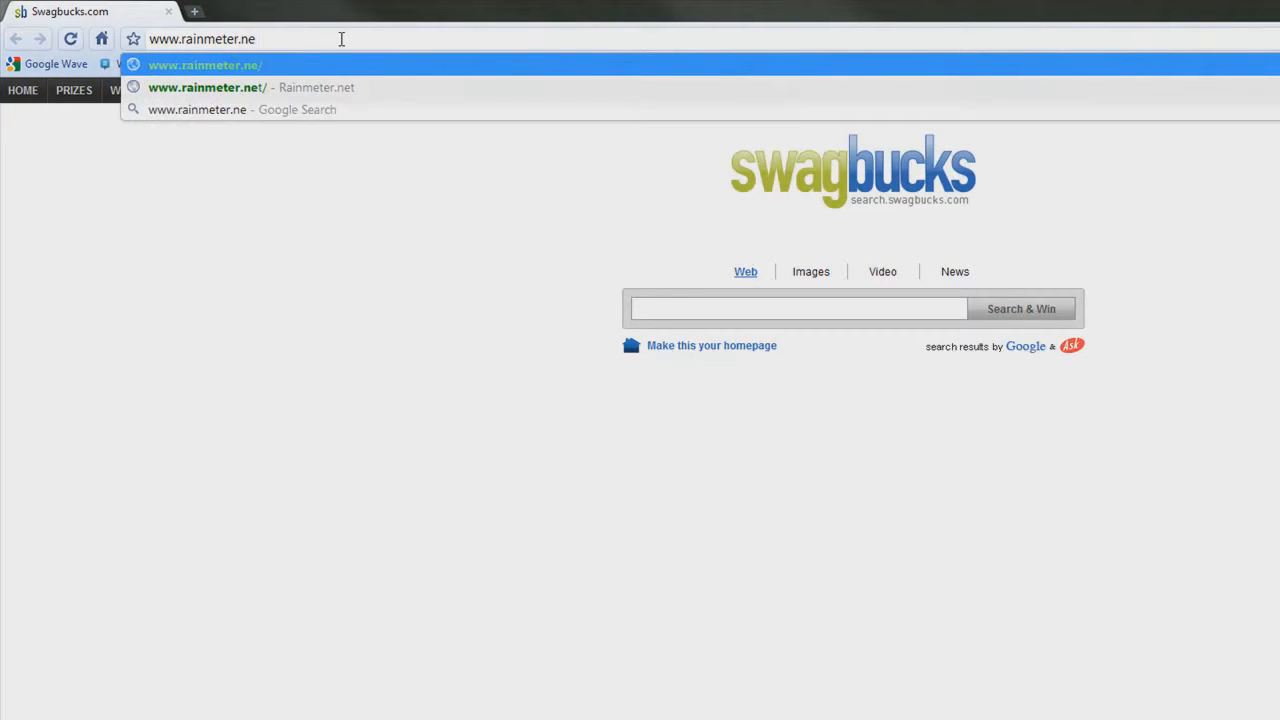
type("t")
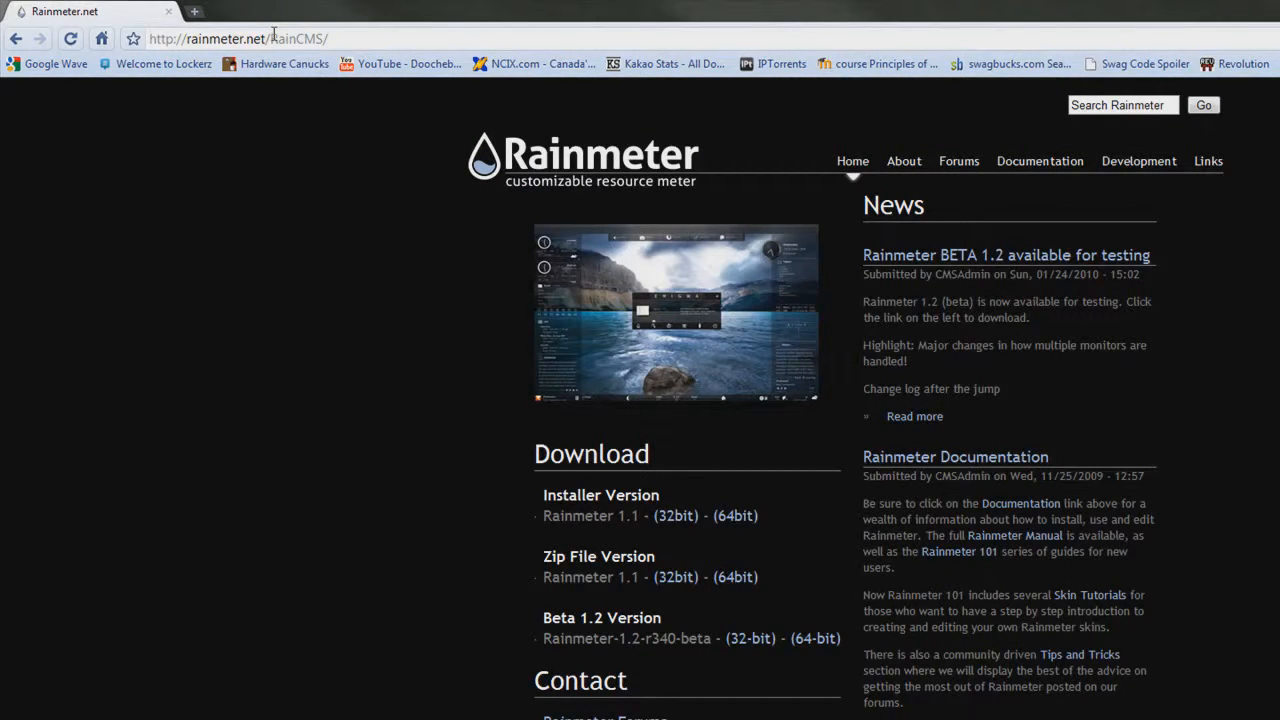
mouse_move(330, 570)
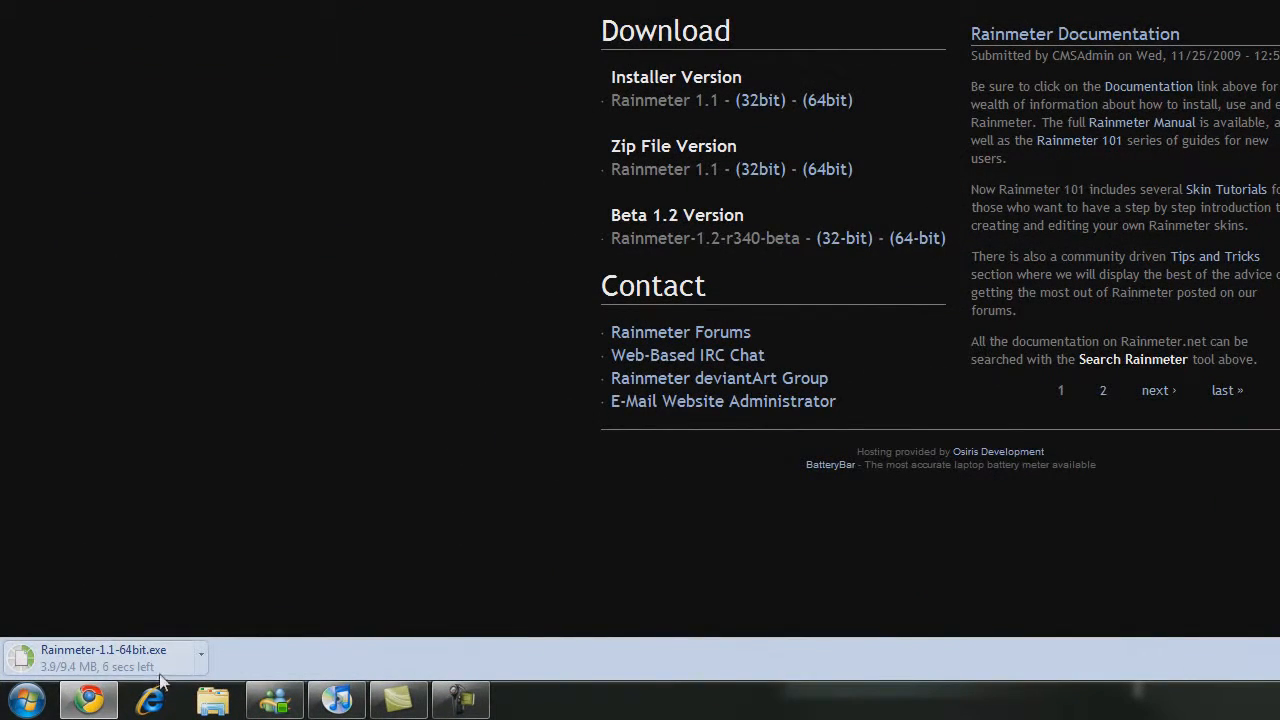
mouse_move(170, 648)
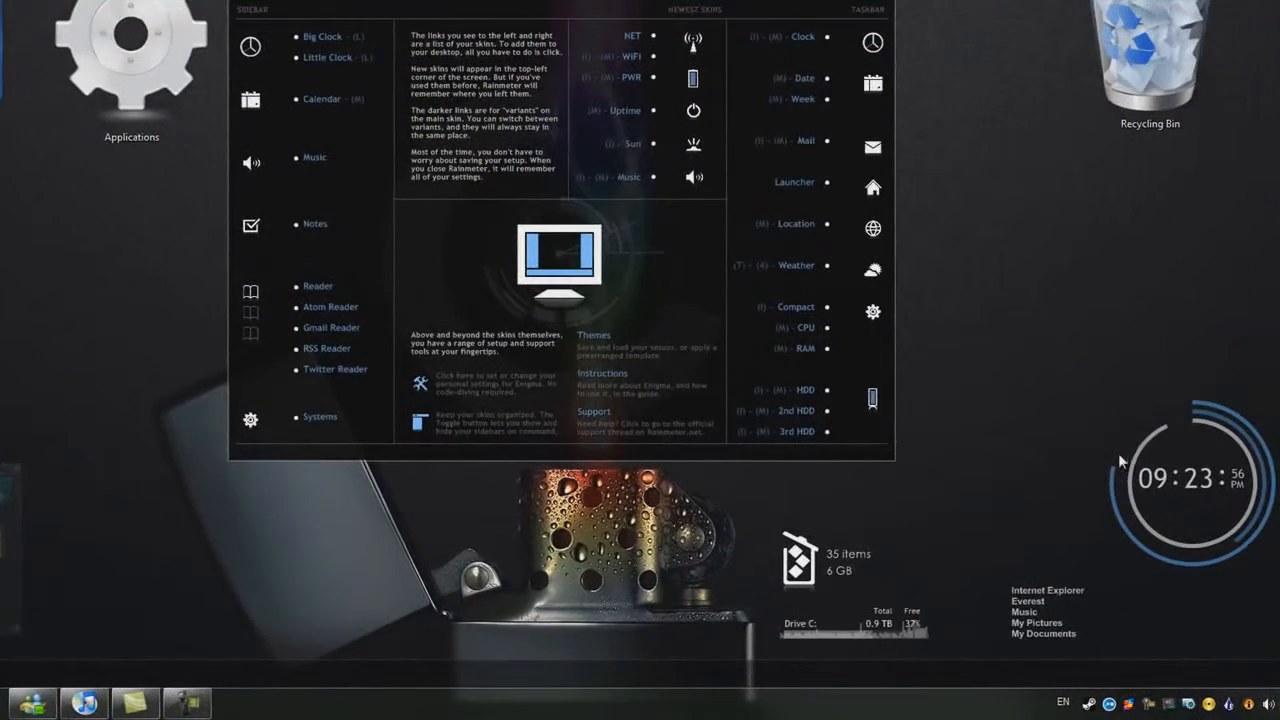
mouse_move(1020, 422)
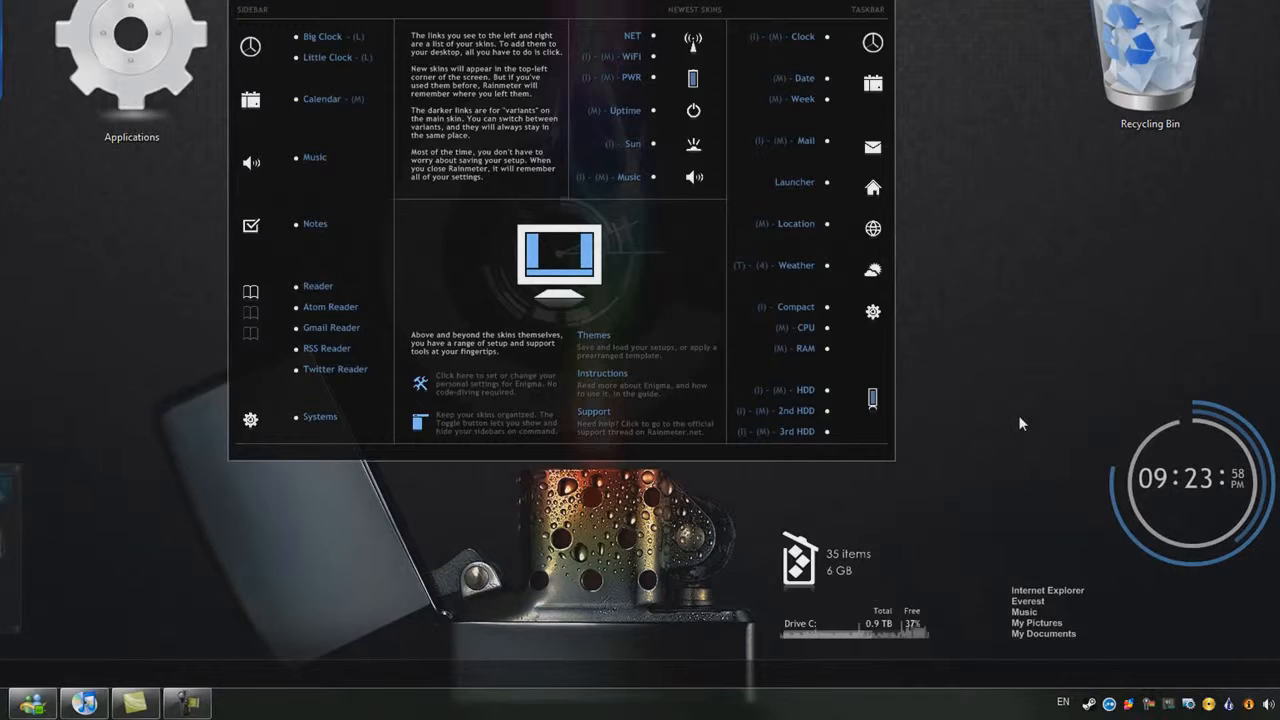
mouse_move(1003, 418)
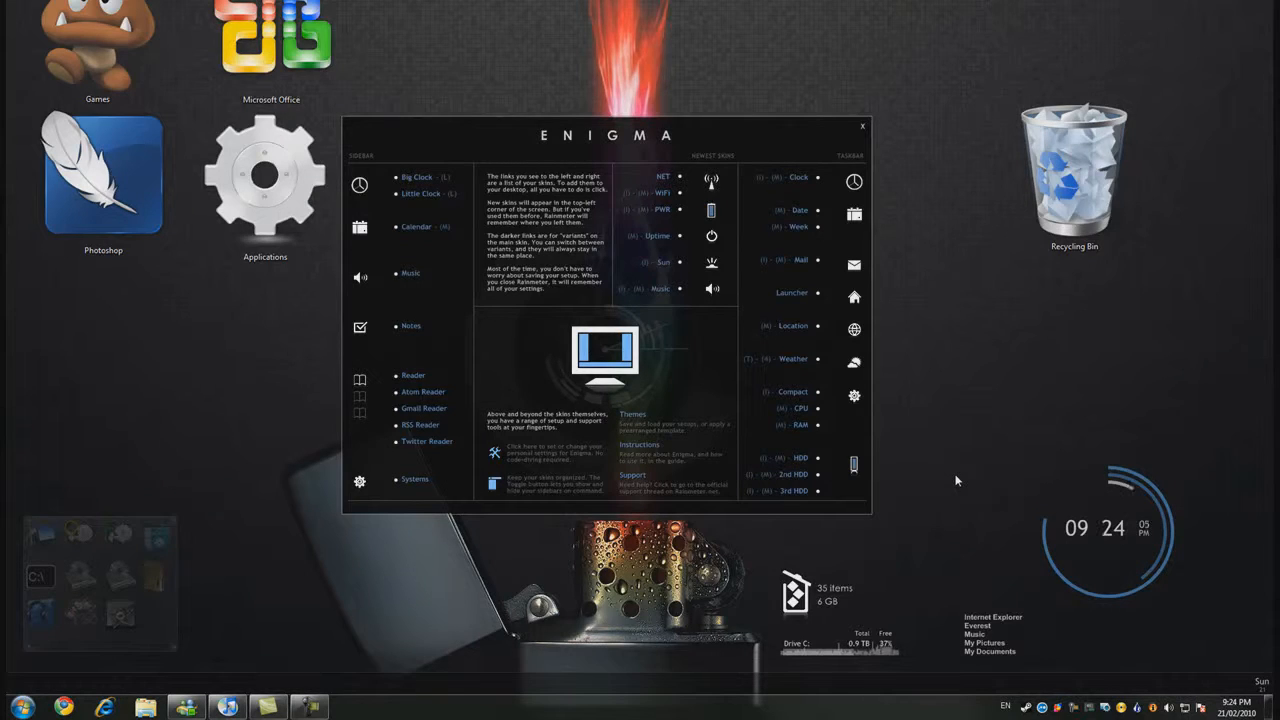
mouse_move(450, 95)
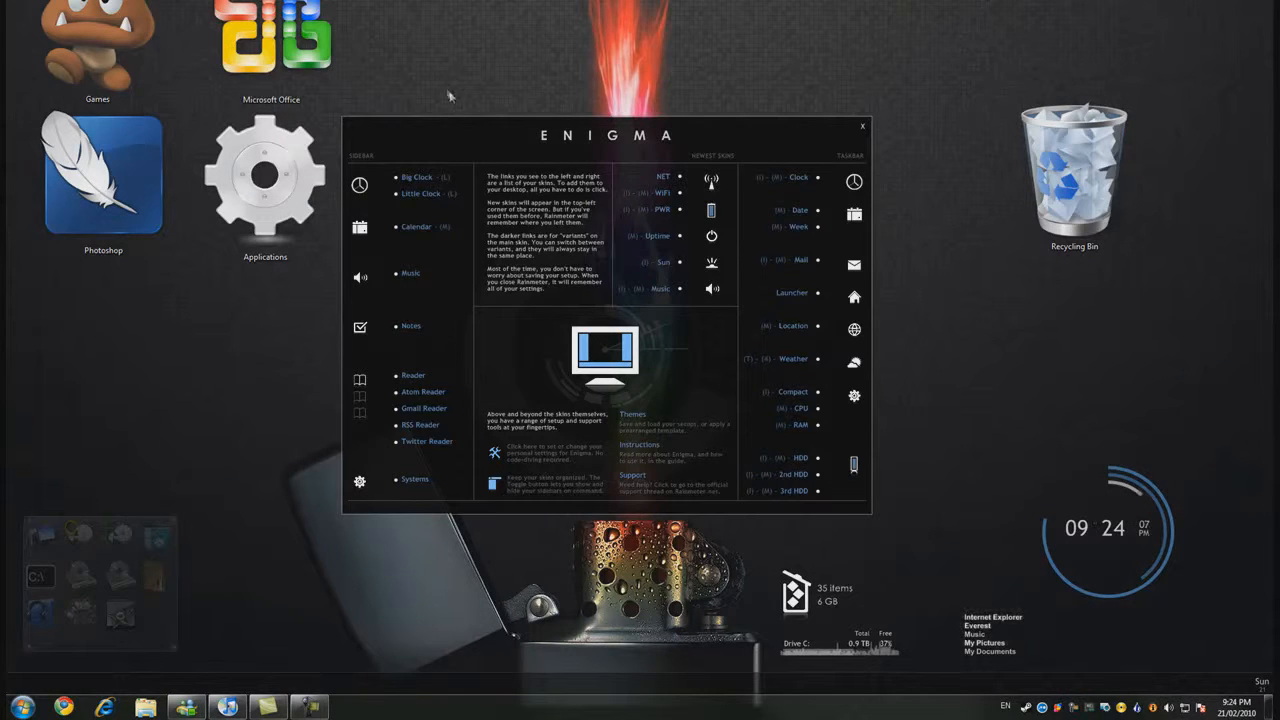
mouse_move(417, 177)
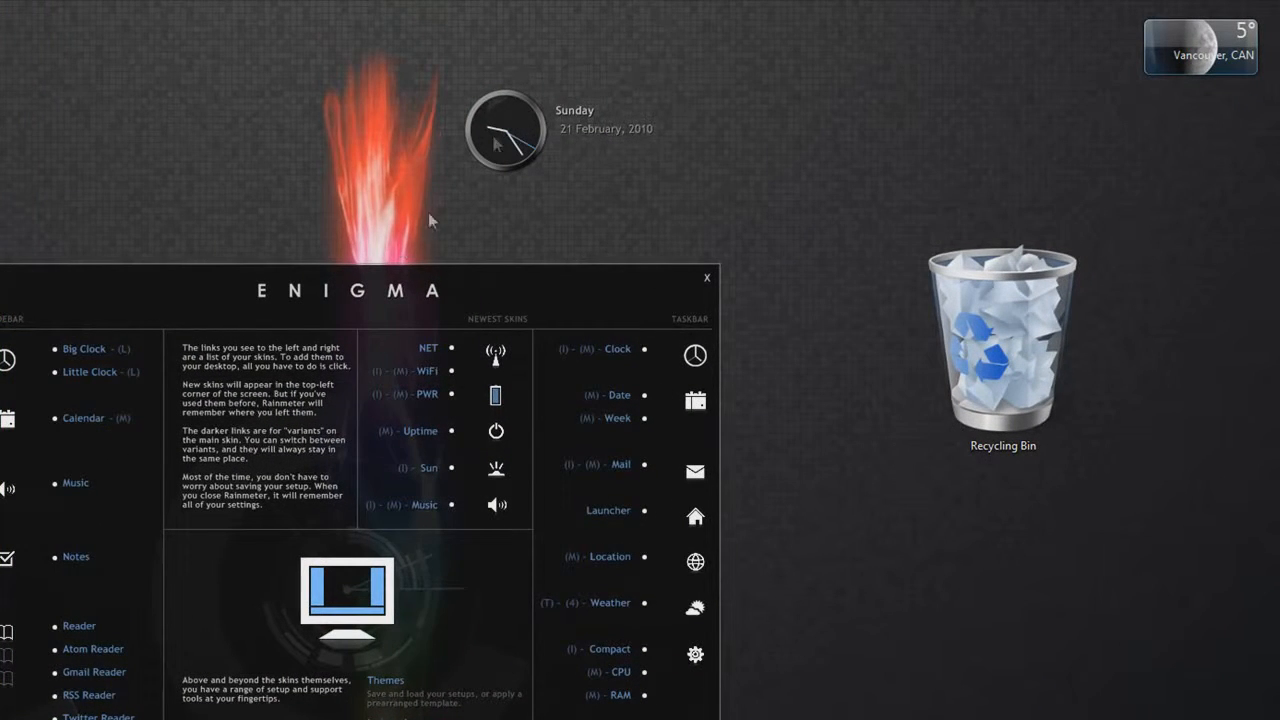
mouse_move(512, 147)
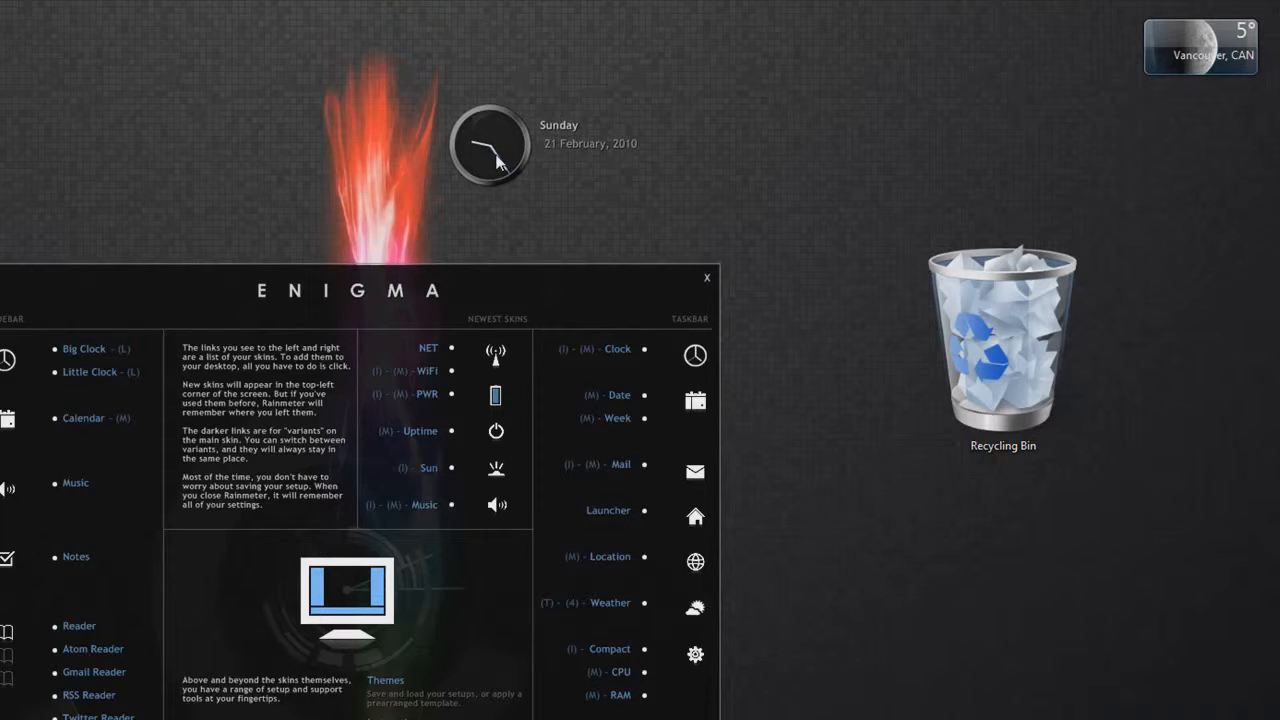
Bring up the Enigma clock skin's context menu with Position, Transparency and Click Through
right_click(490, 160)
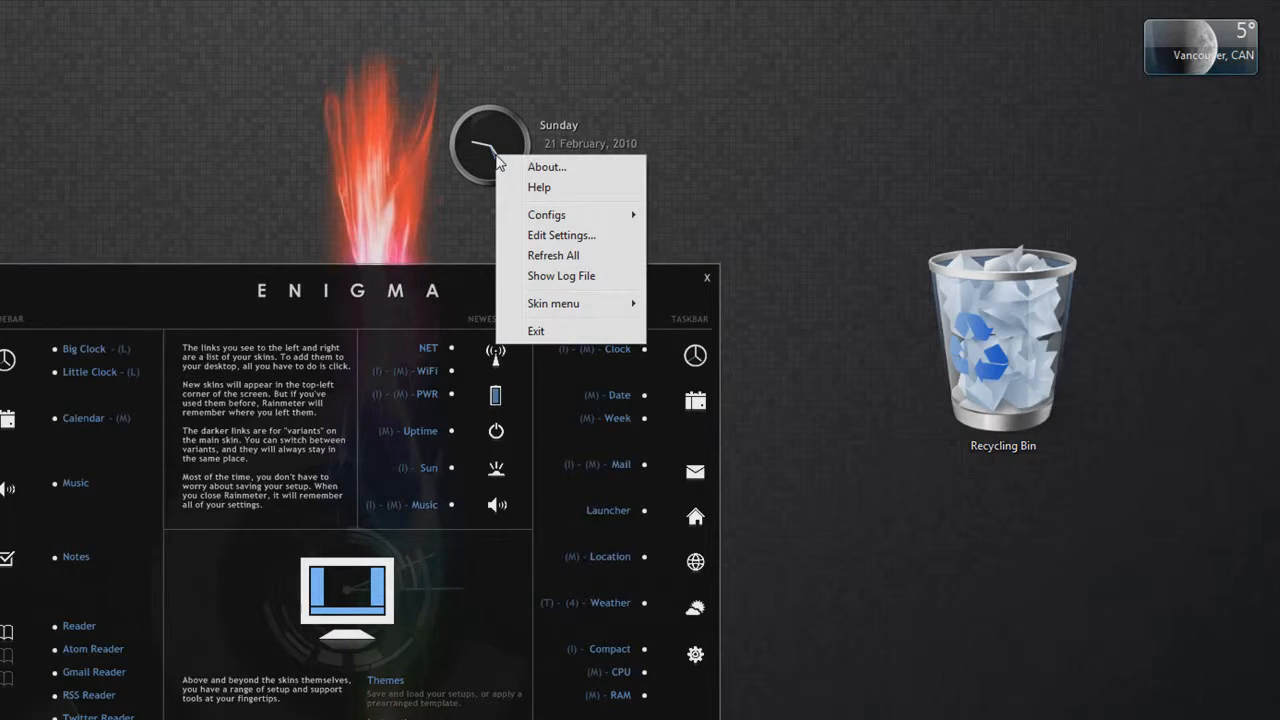
mouse_move(590, 306)
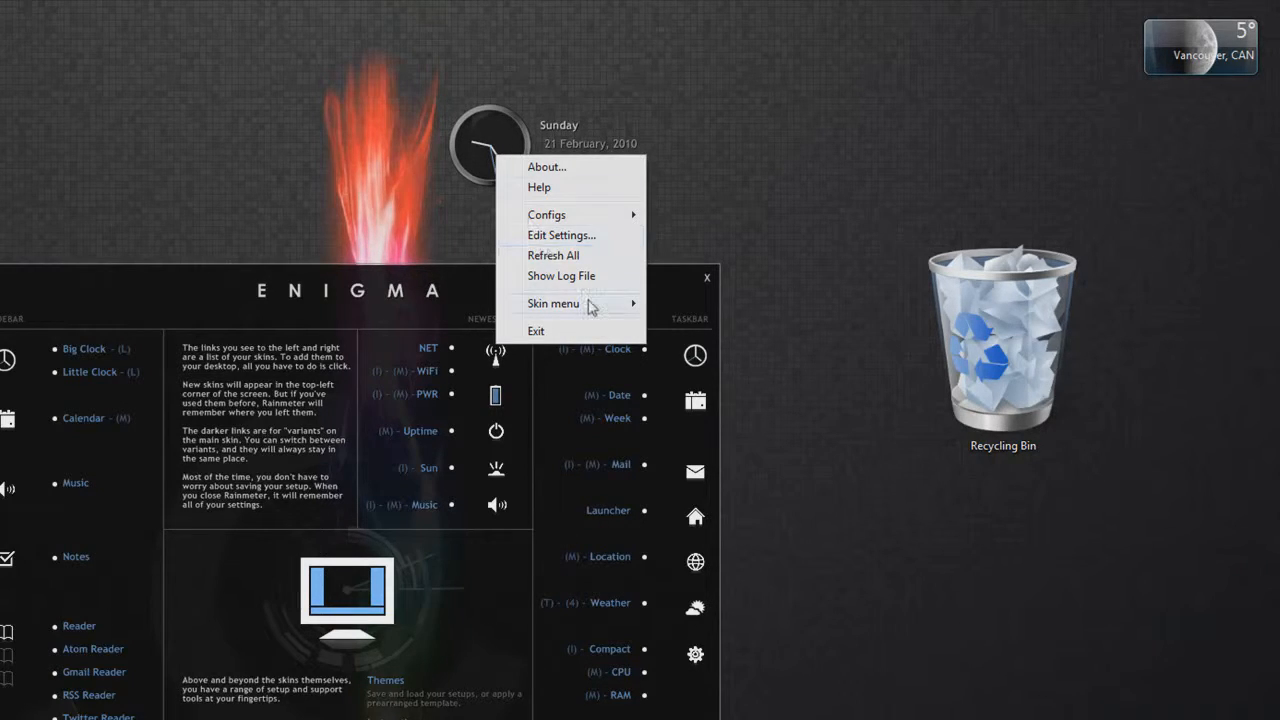
mouse_move(553, 303)
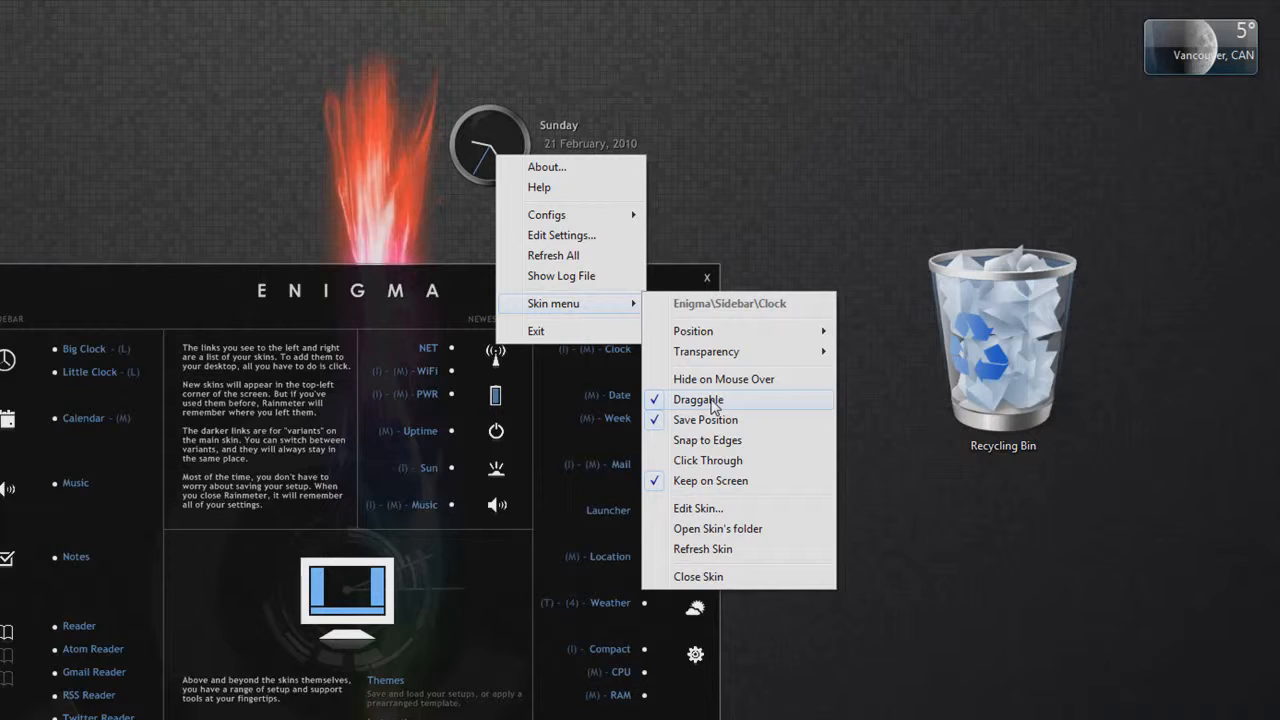
mouse_move(735, 445)
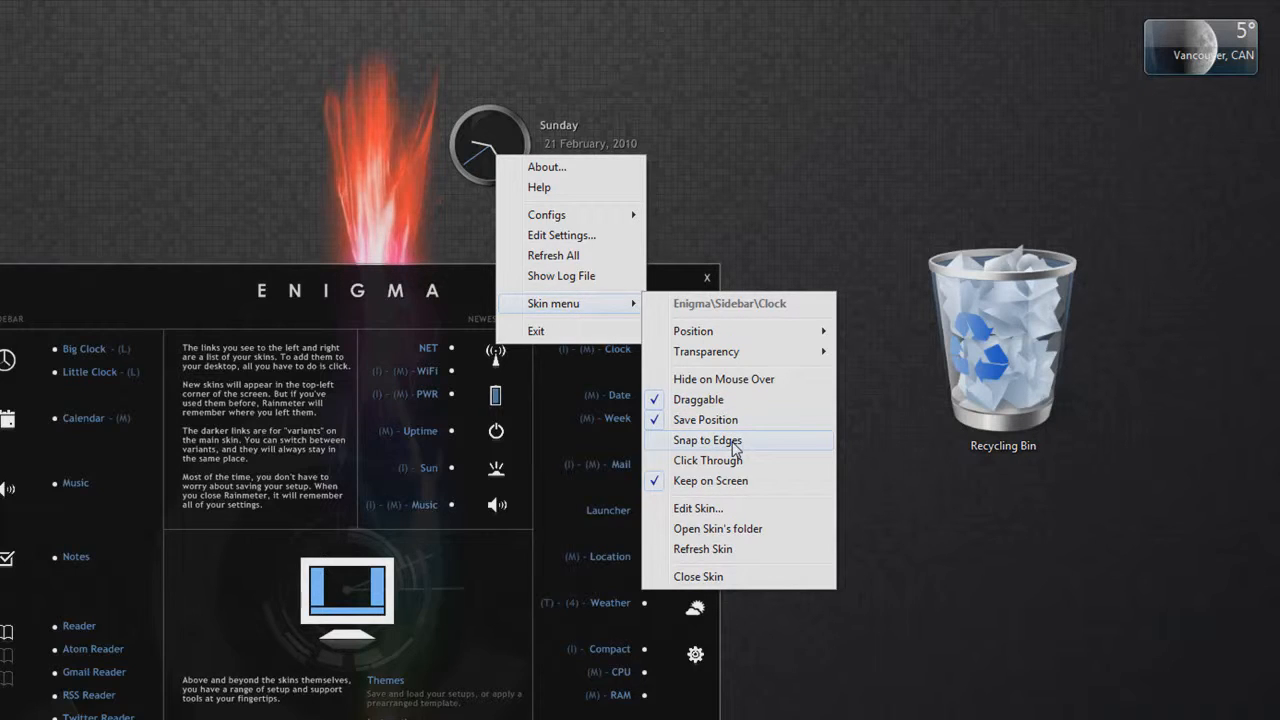
mouse_move(740, 442)
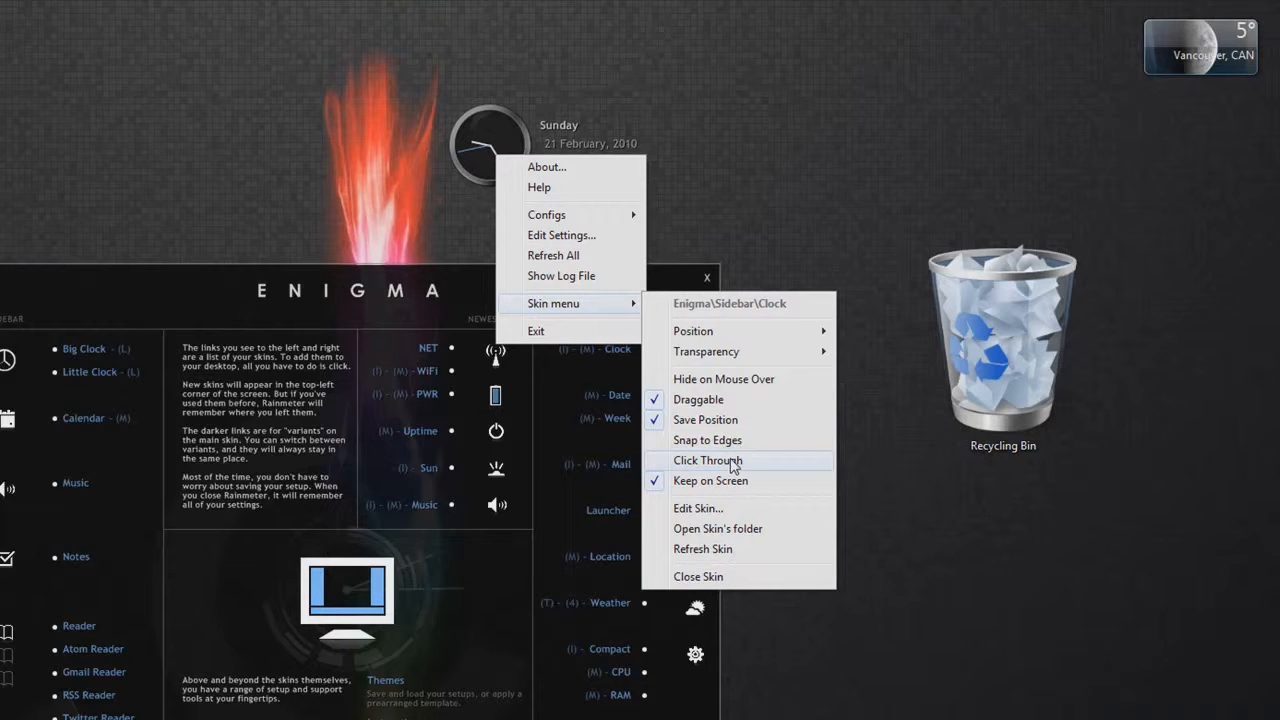
mouse_move(700, 475)
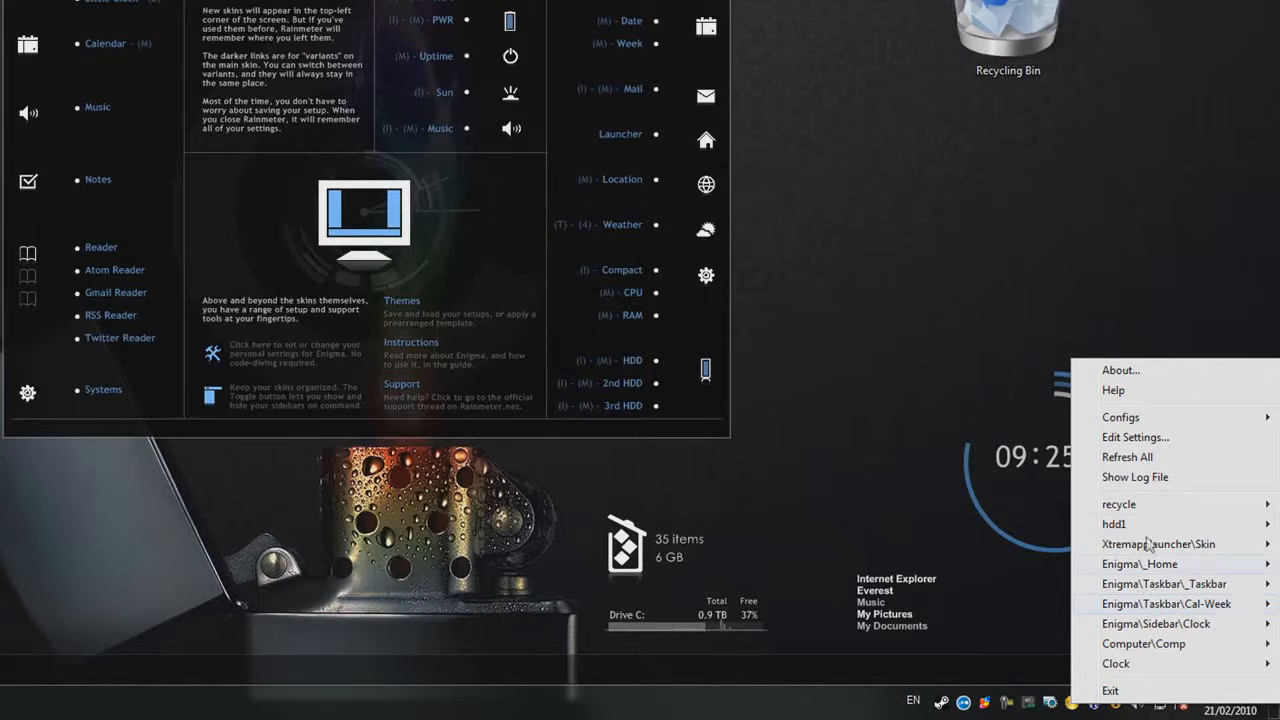
mouse_move(1164, 583)
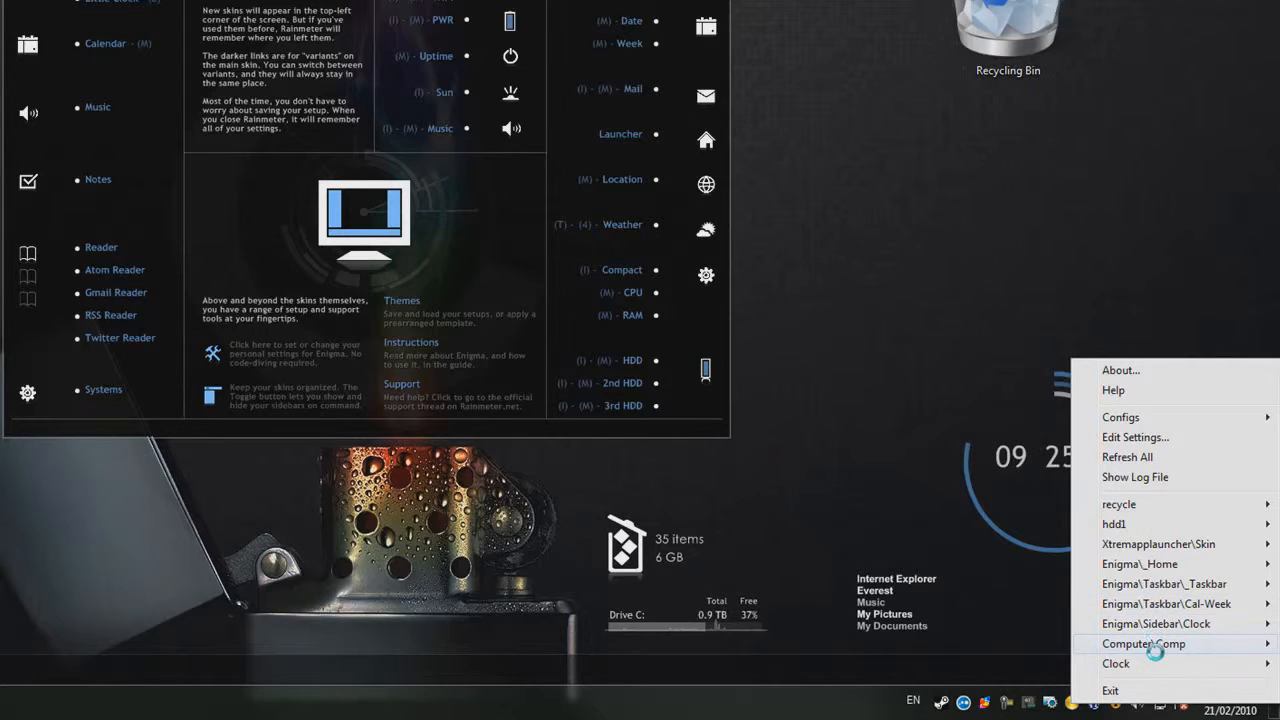
Open the options for the Computer skin
left_click(1143, 643)
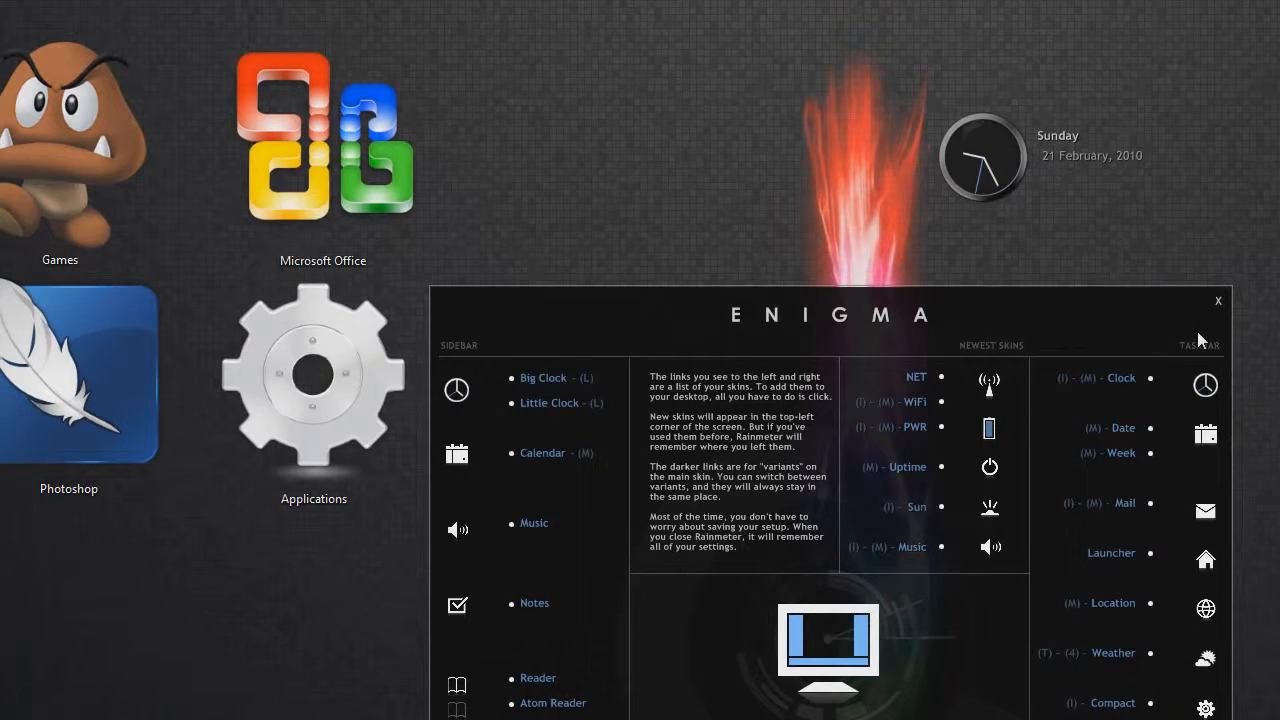
mouse_move(1245, 253)
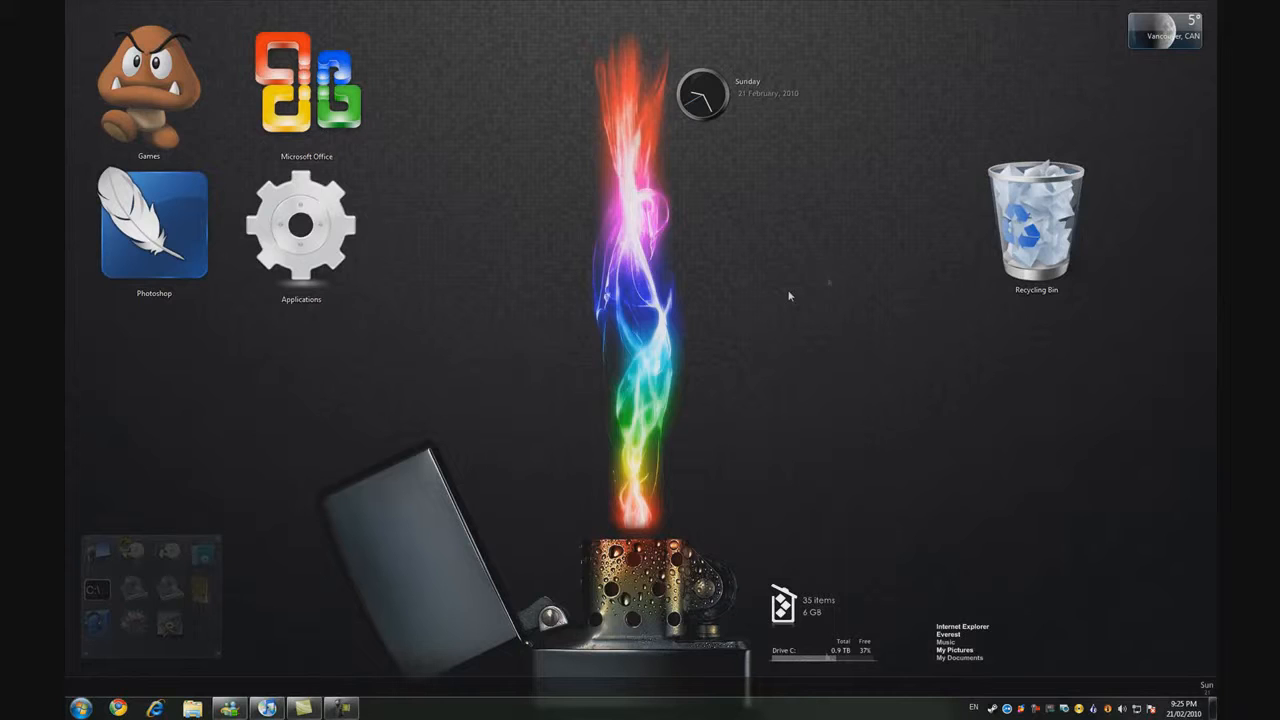
Dismiss the desktop shortcut menu and bring up the Chrome window
right_click(789, 296)
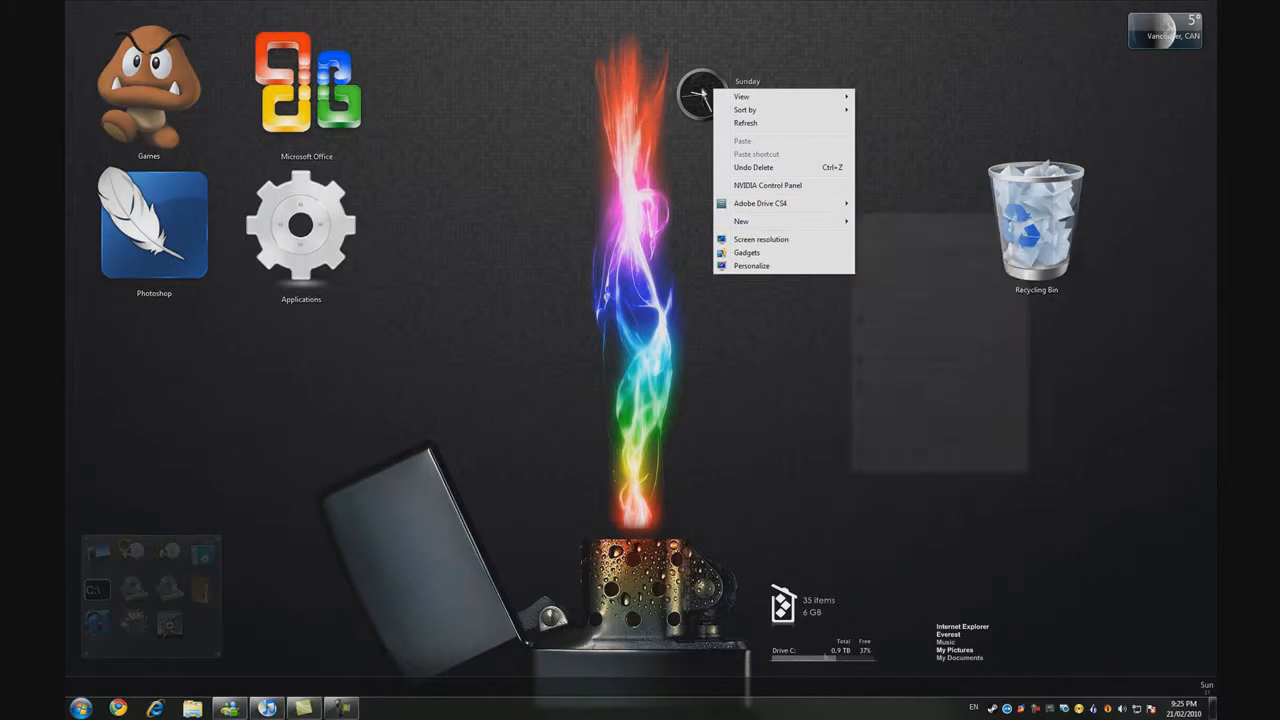
left_click(400, 400)
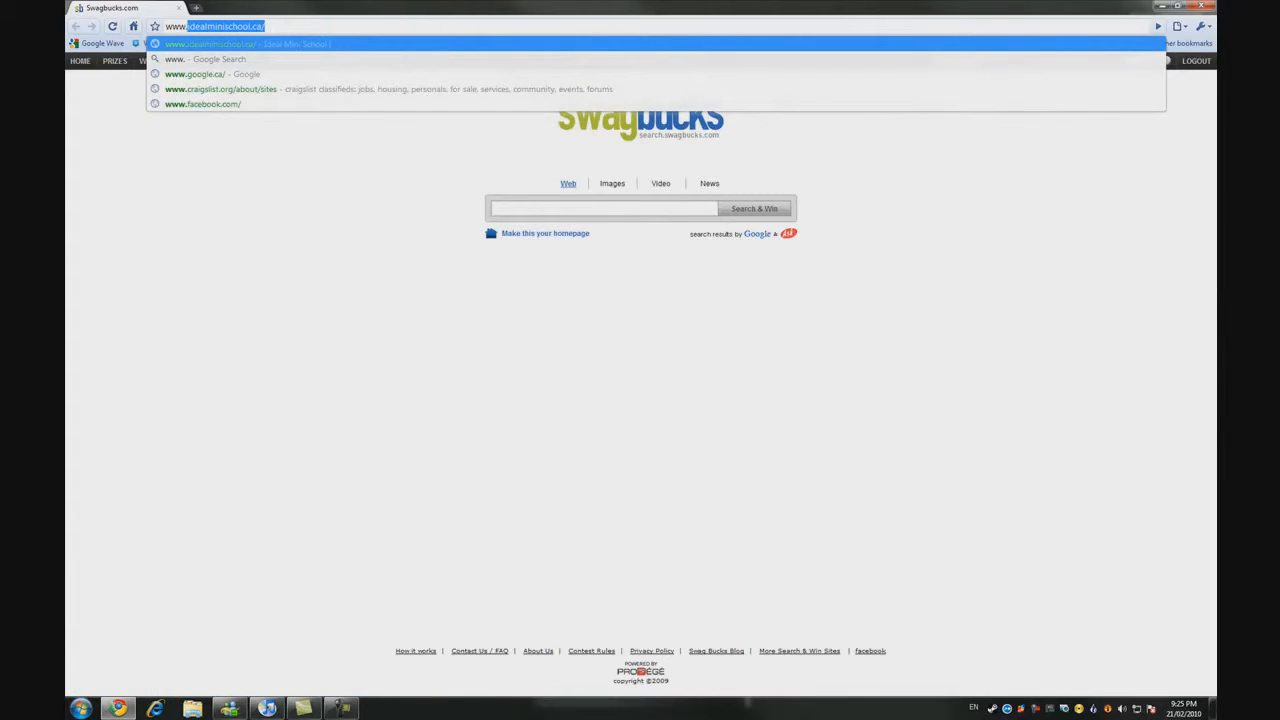
type("www.custom")
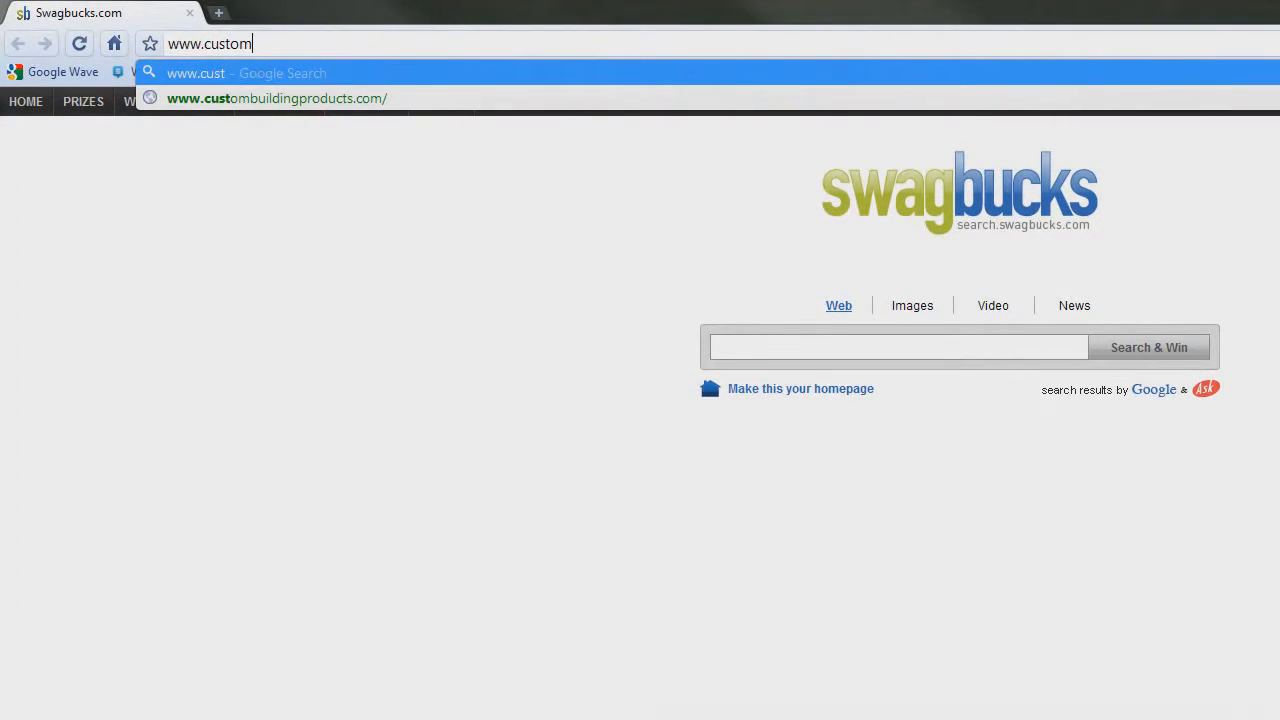
type("ize.org/rainmeter")
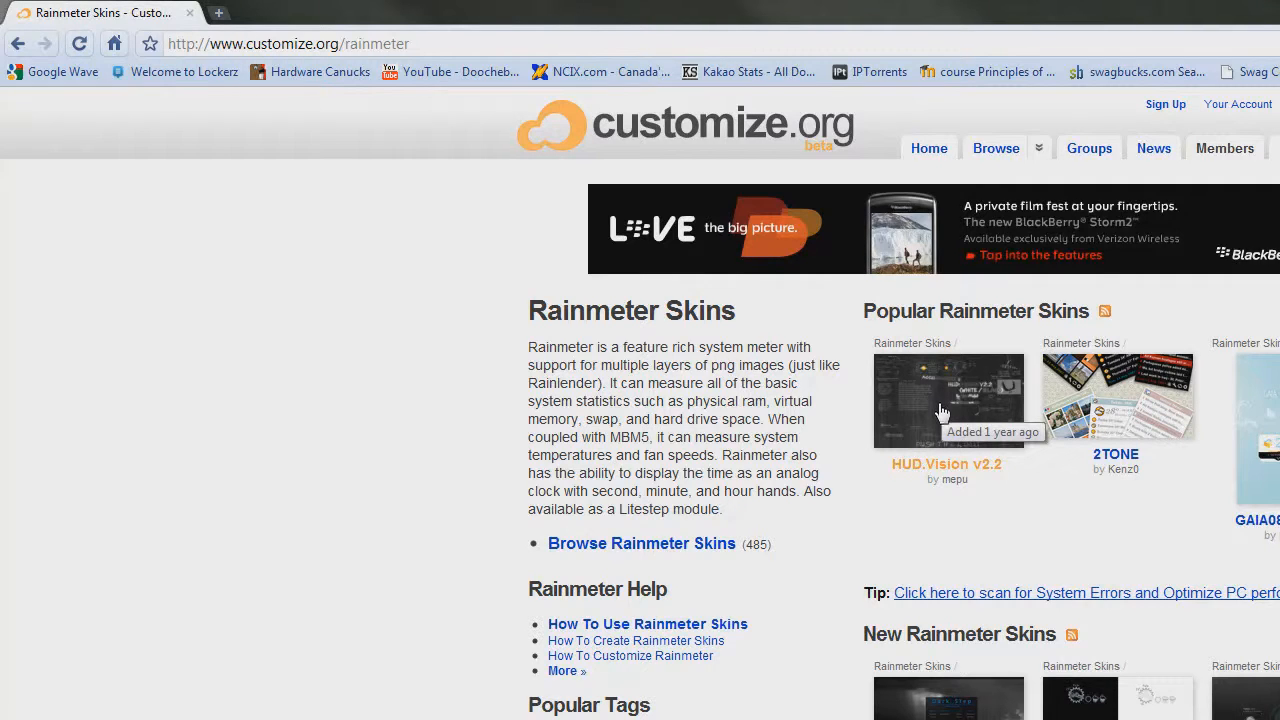
mouse_move(958, 405)
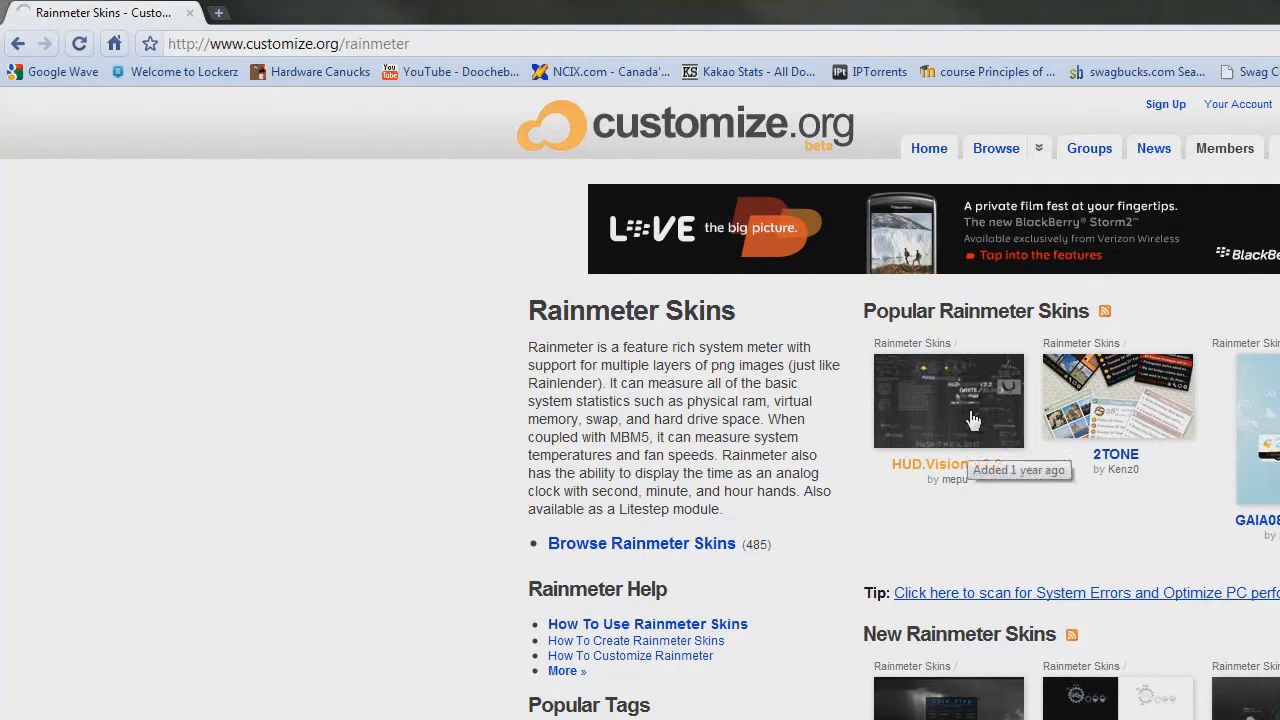
View the HUD.Vision v2.2 skin page and enlarge its preview image
left_click(948, 400)
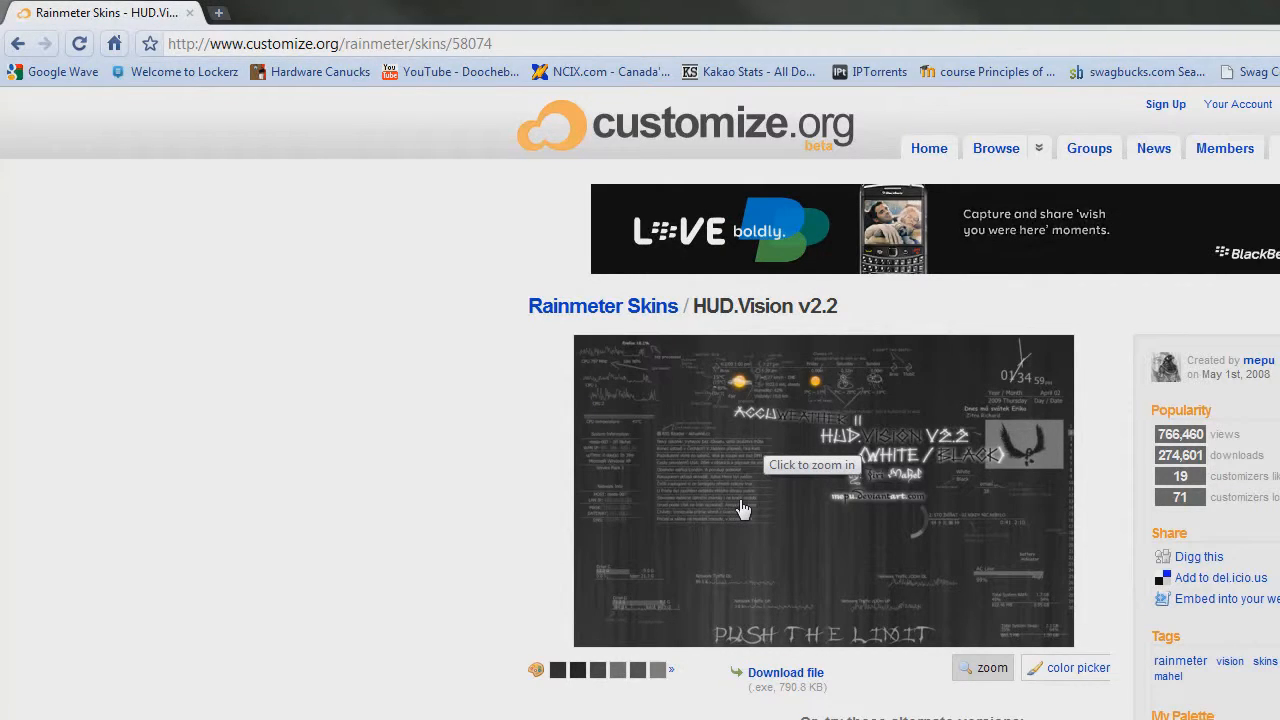
left_click(785, 672)
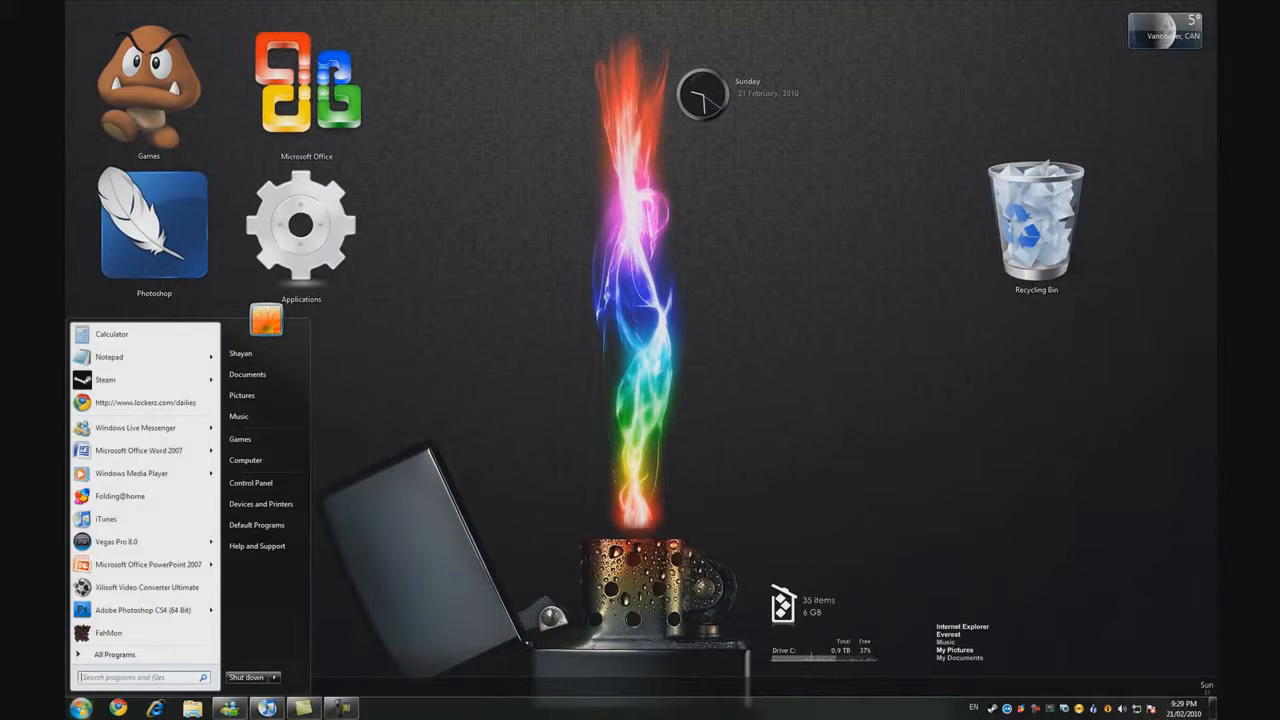
Browse Documents > Rainmeter > Skins in Windows Explorer
type("do")
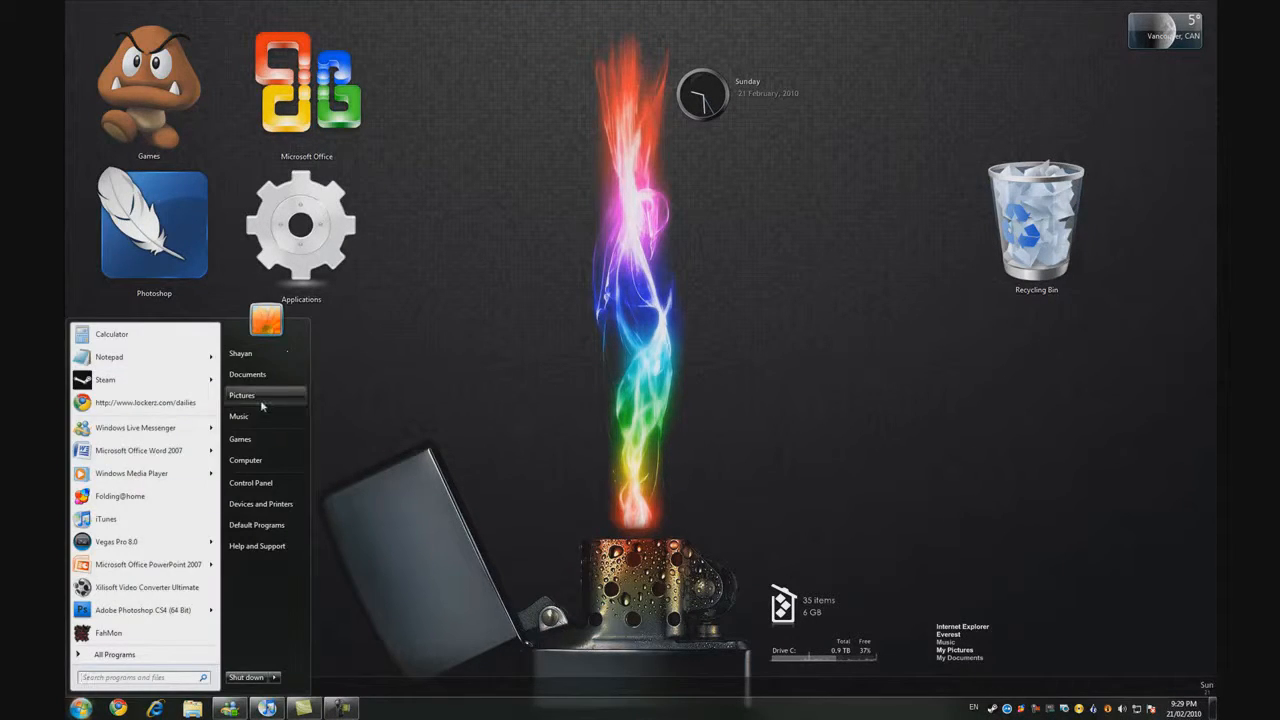
left_click(247, 374)
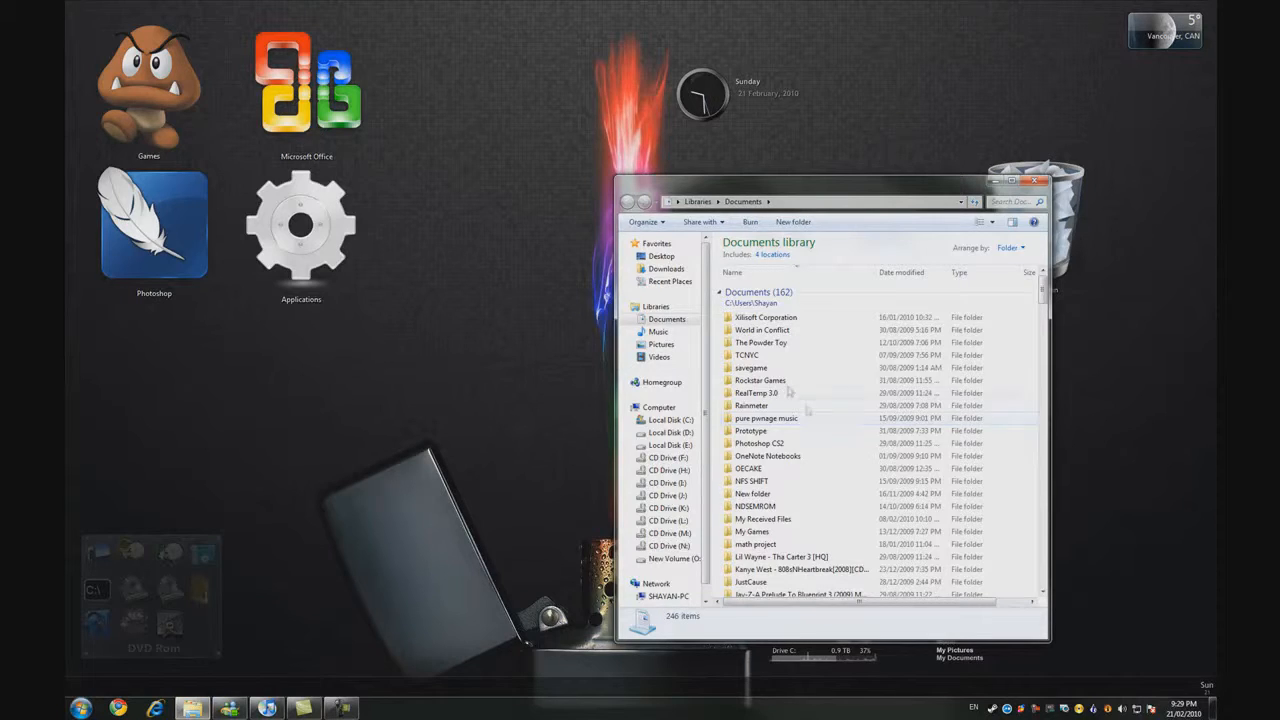
scroll("down", 3)
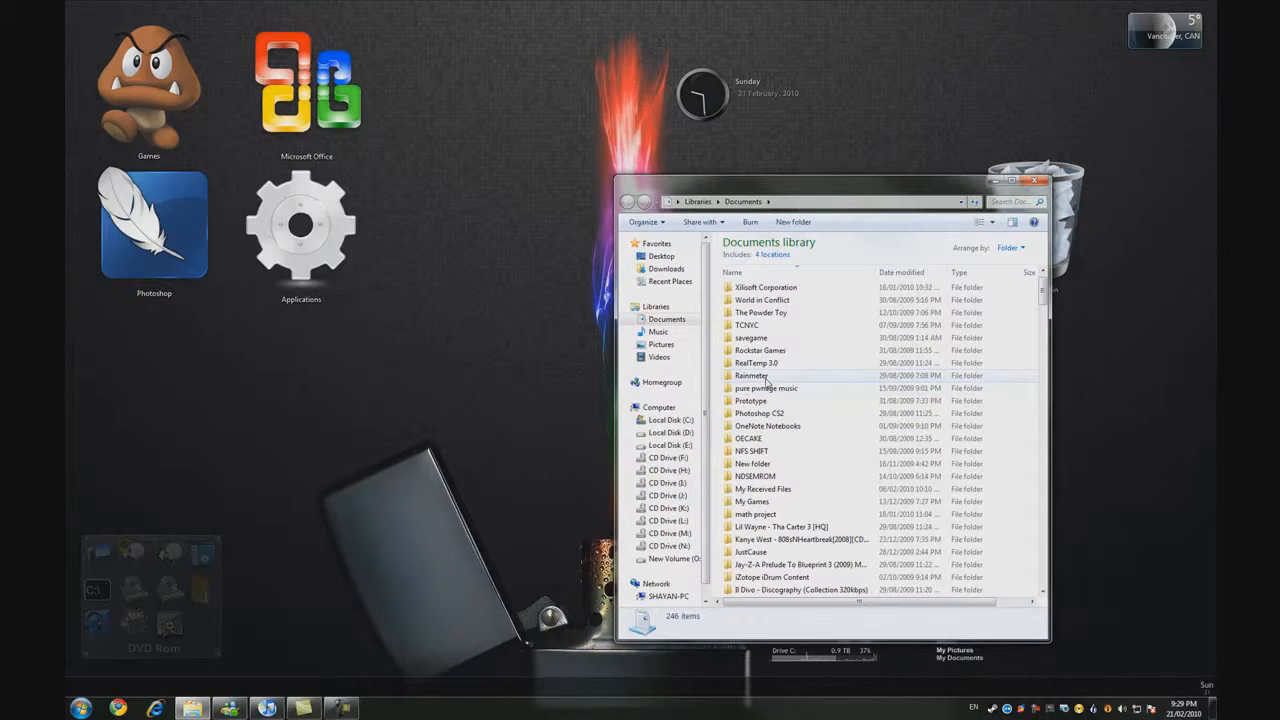
double_click(751, 375)
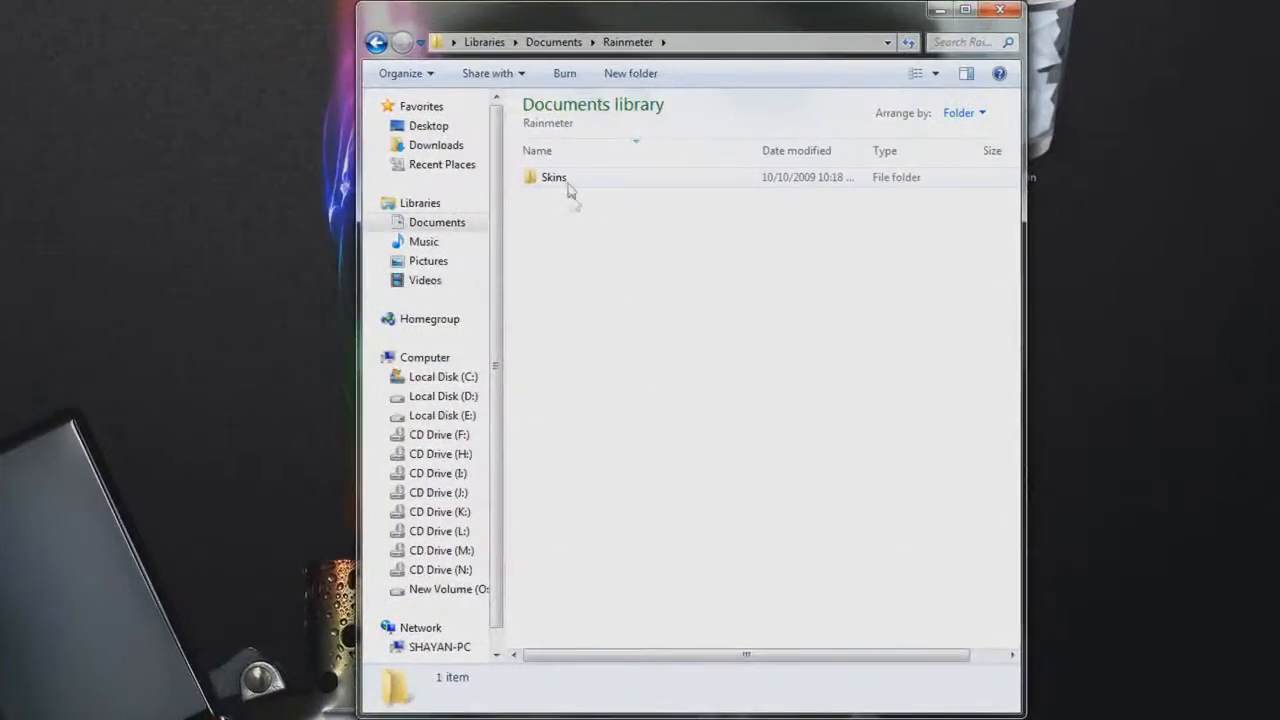
double_click(553, 177)
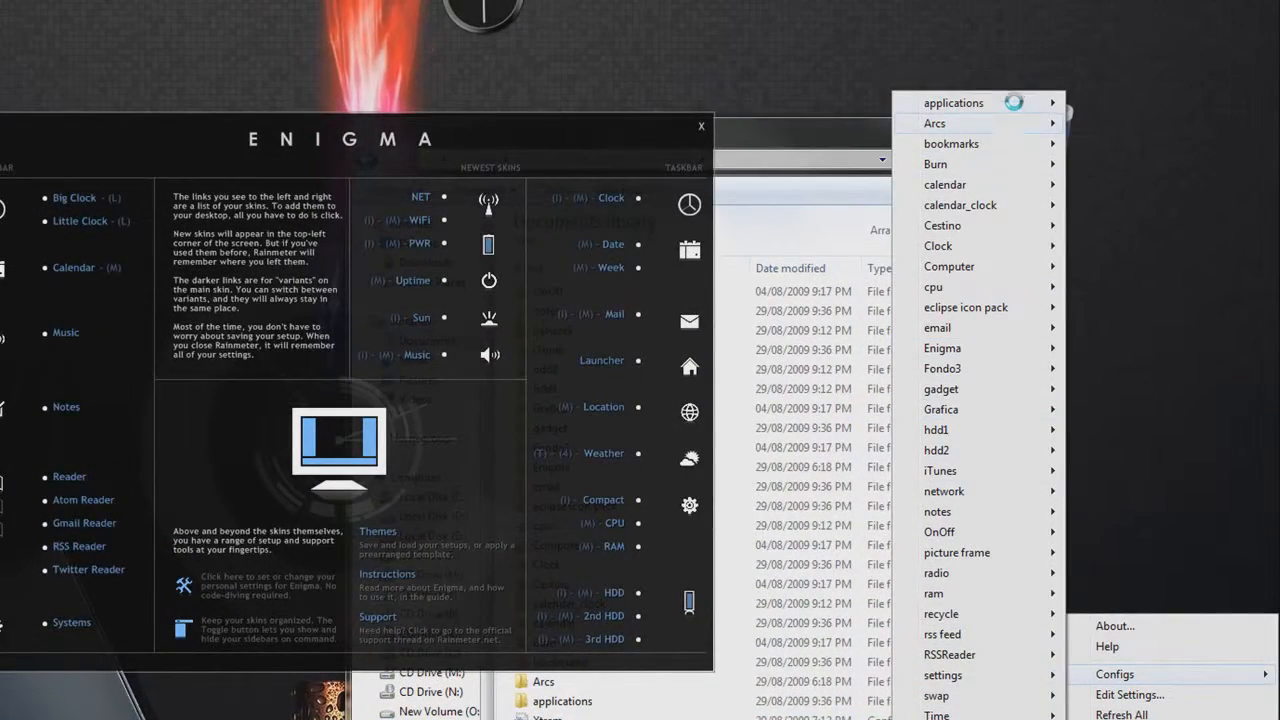
mouse_move(936, 573)
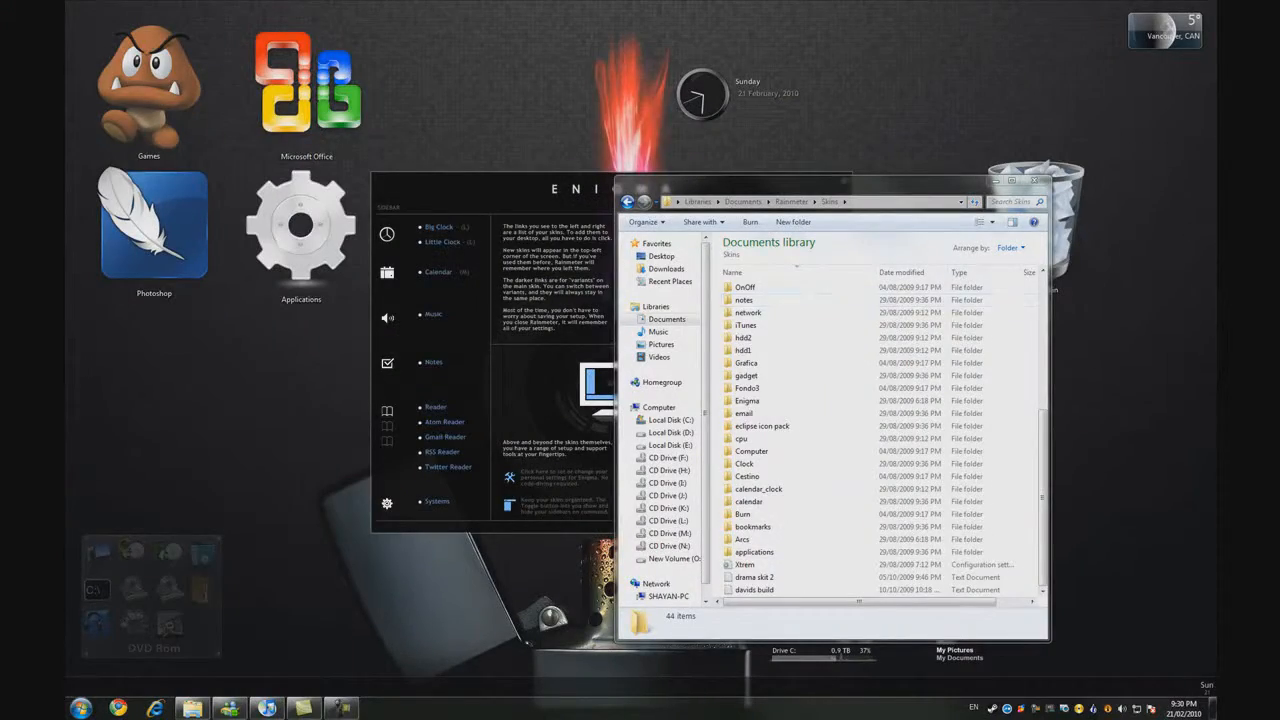
Close the Skins folder window
left_click(1043, 181)
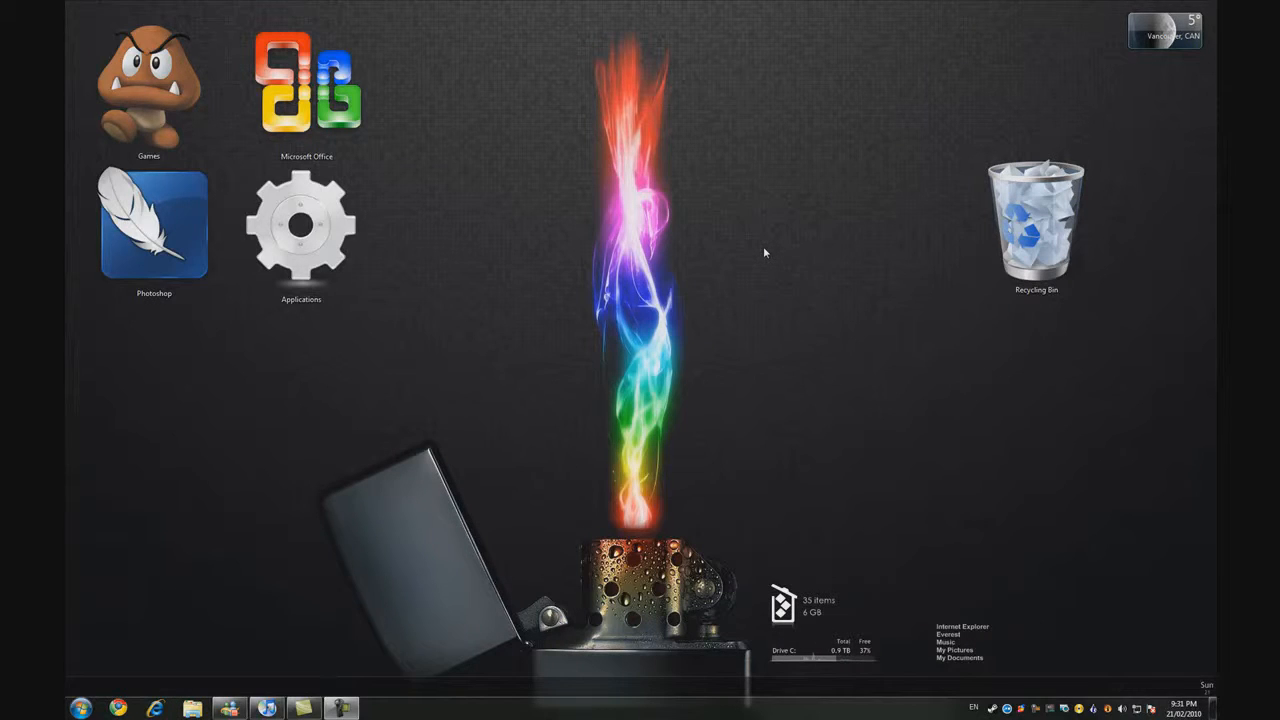